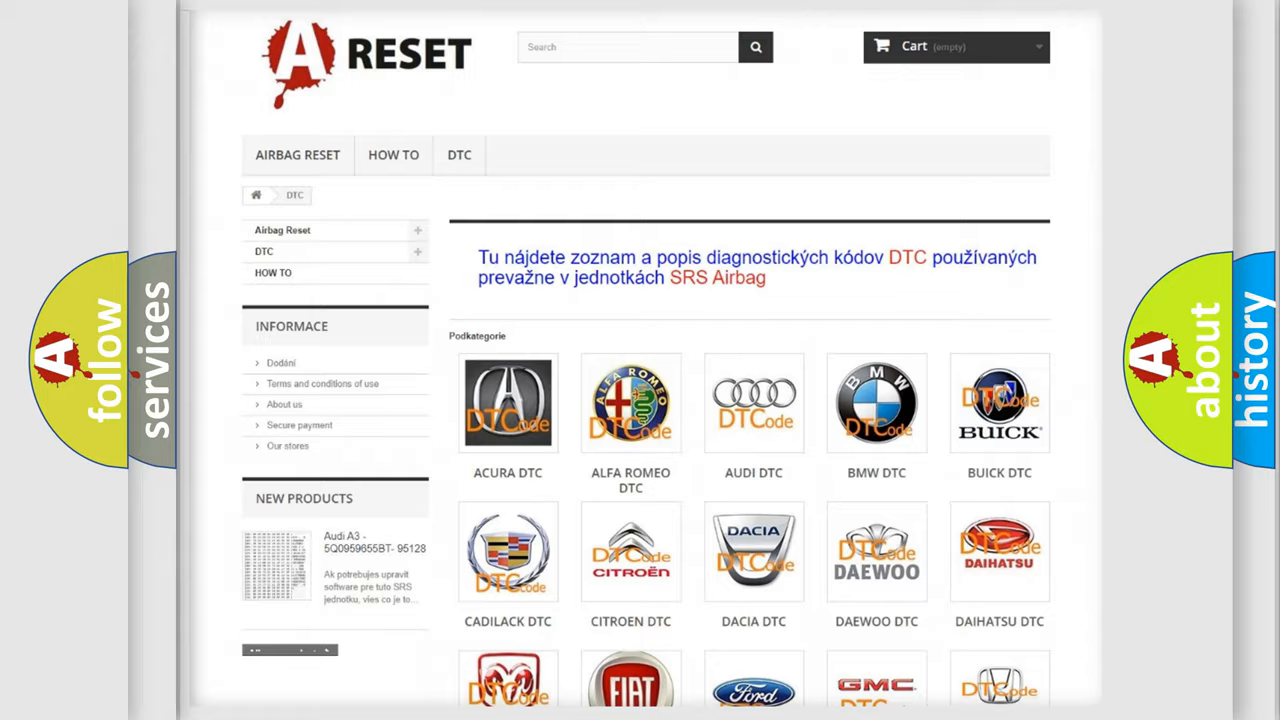
- Open the FIAT DTC category from the brand grid and scroll its code list
scroll(down, 3)
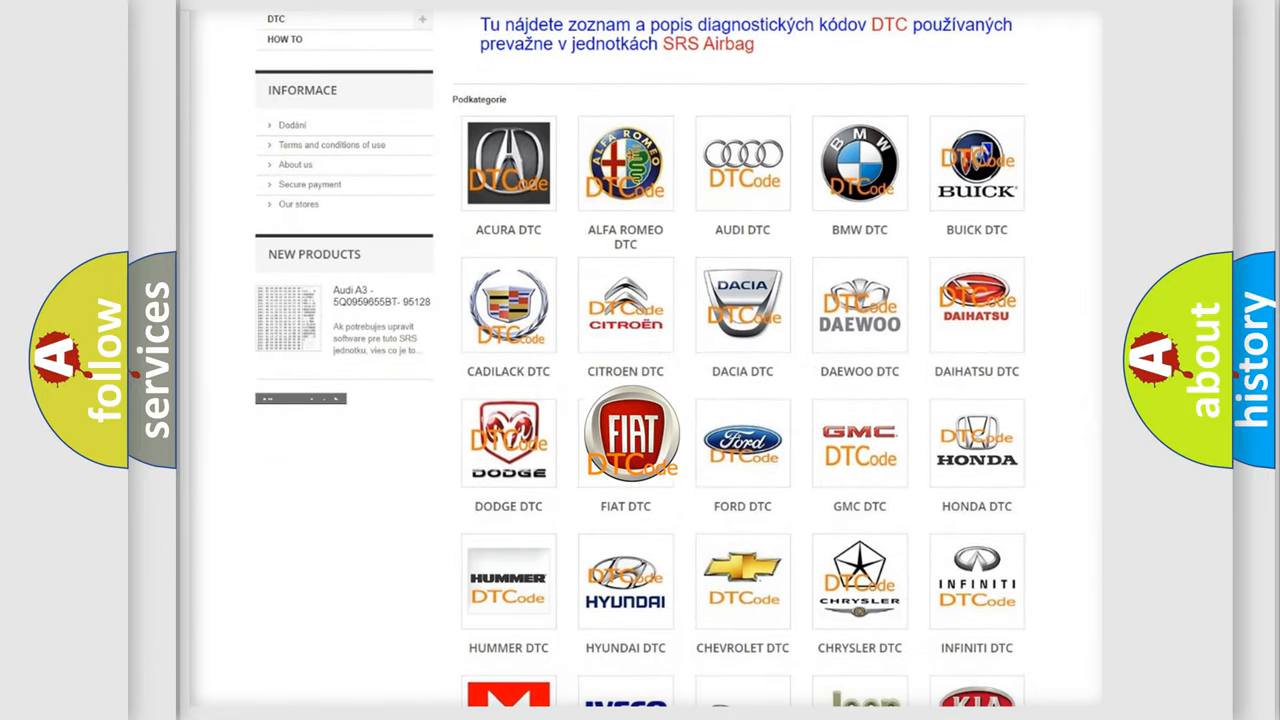
click(625, 435)
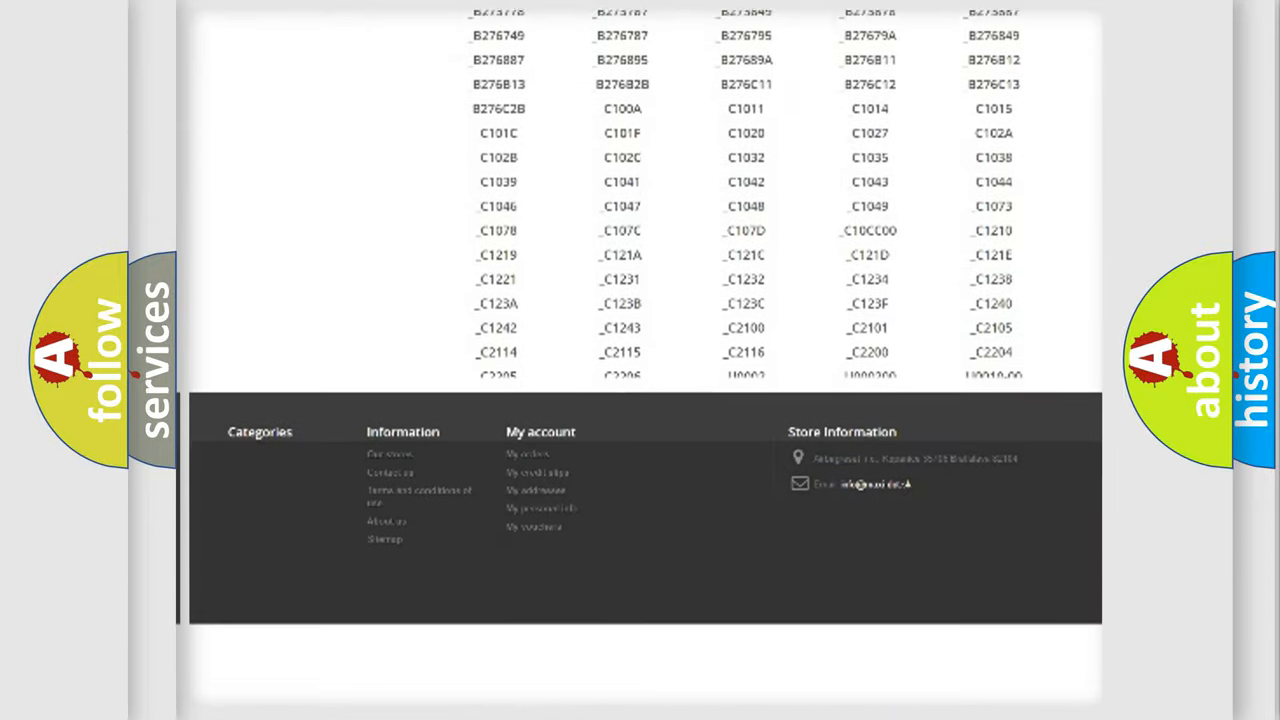
scroll(down, 3)
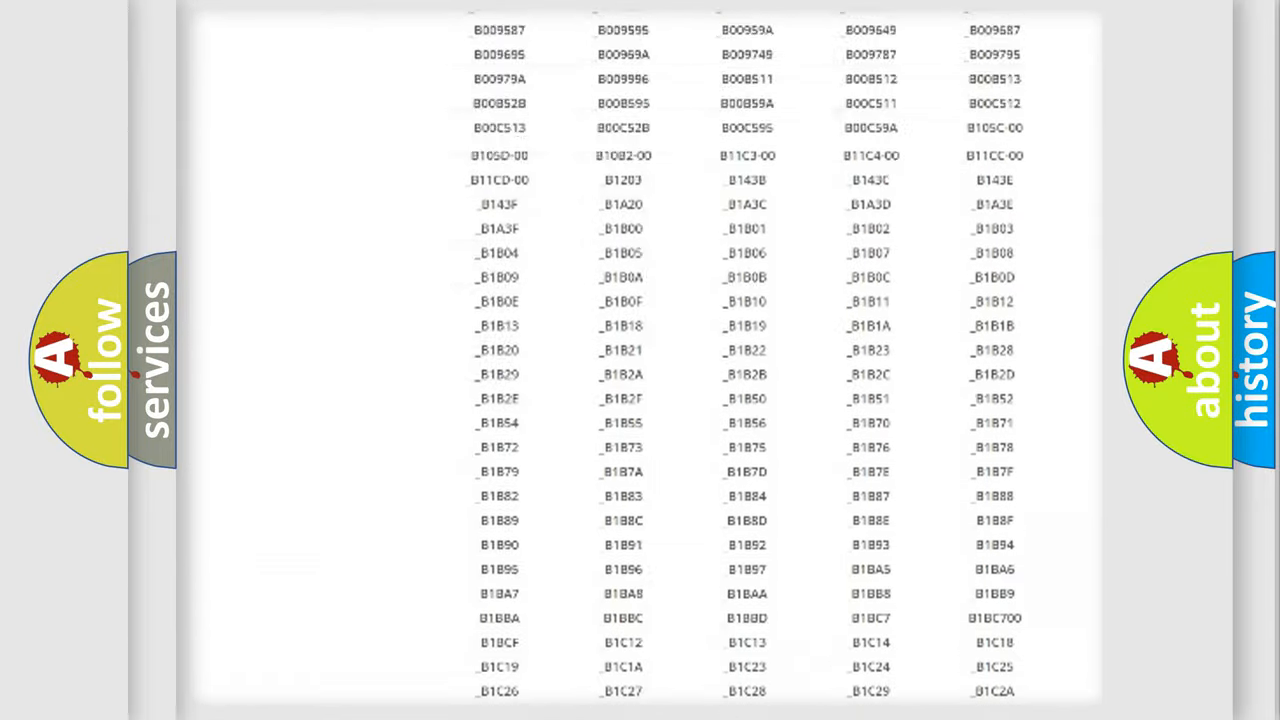